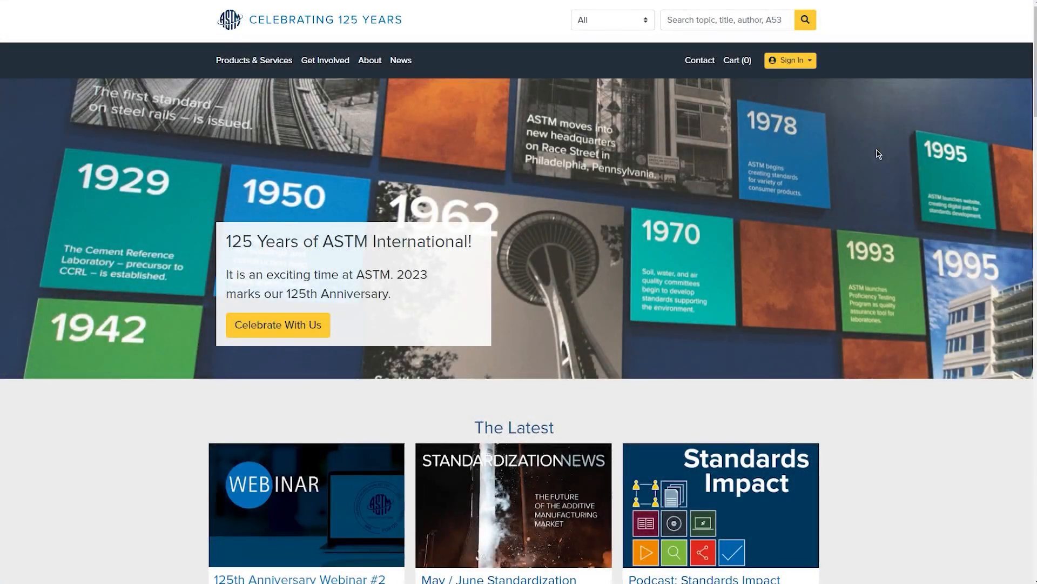
Choose Sign In from the header's Sign In dropdown to reach the ASTM login page
left_click(789, 60)
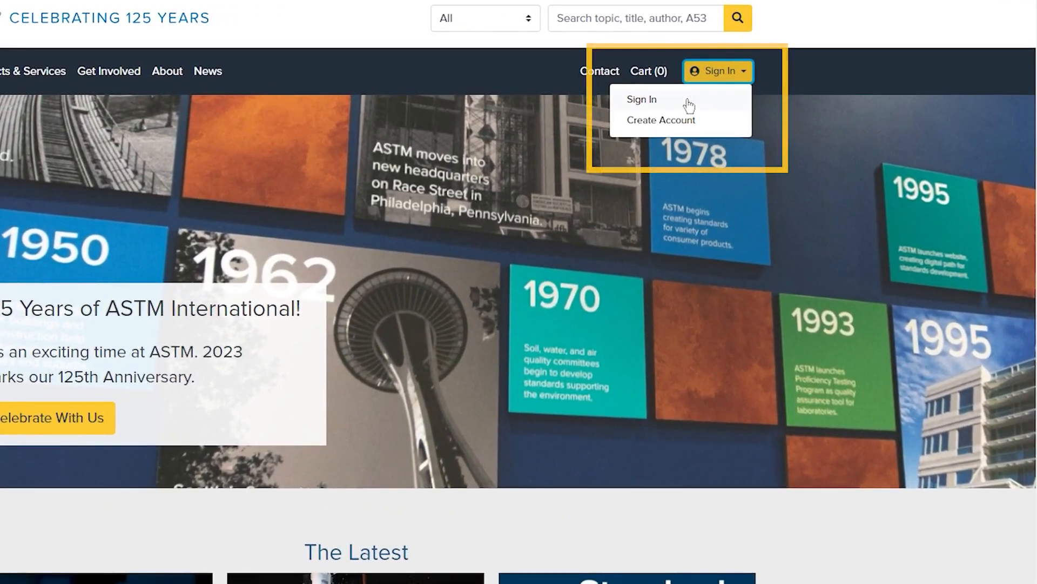
left_click(641, 100)
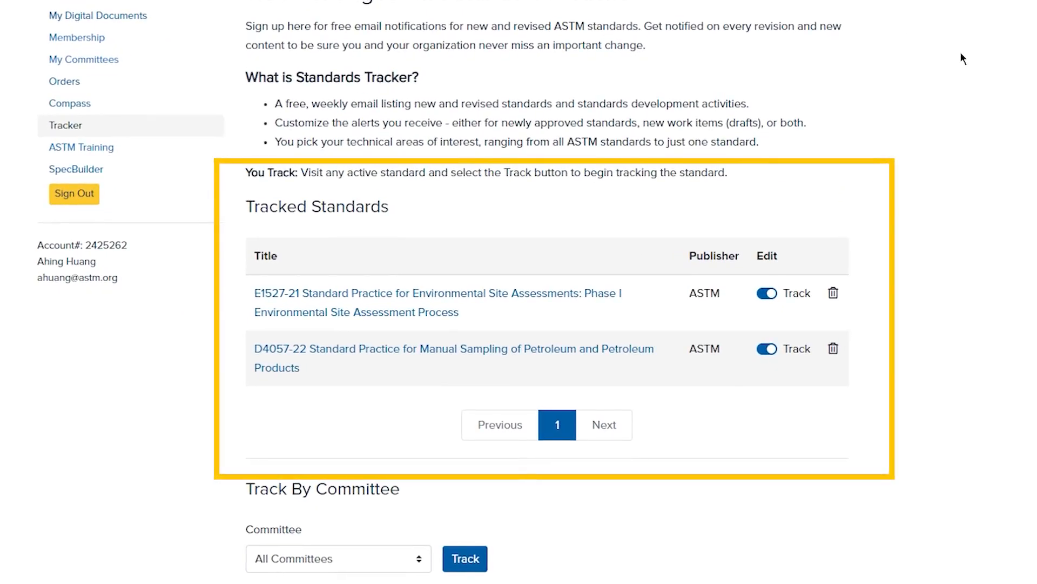
scroll("down", 3)
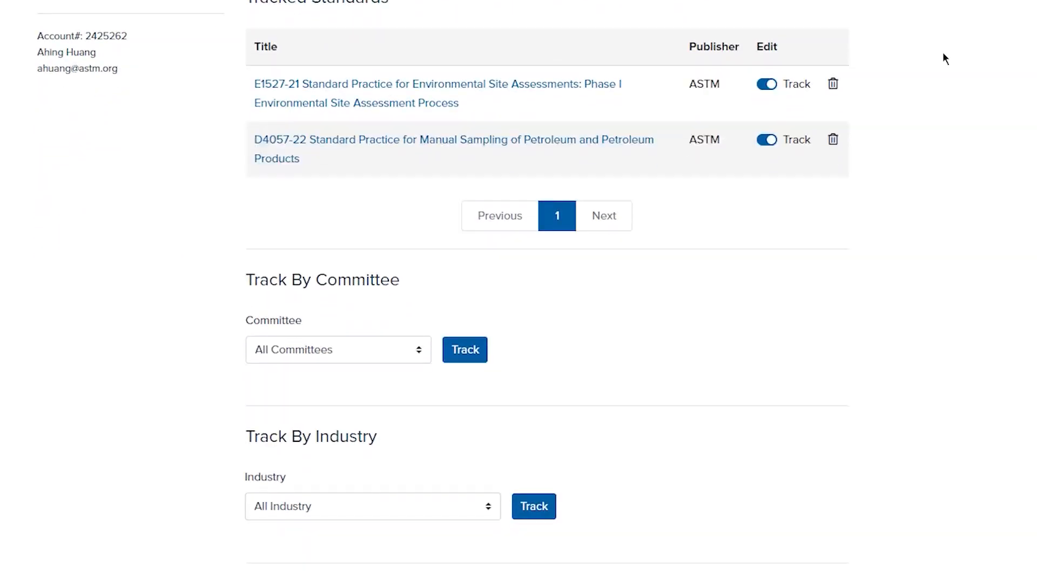
scroll("down", 3)
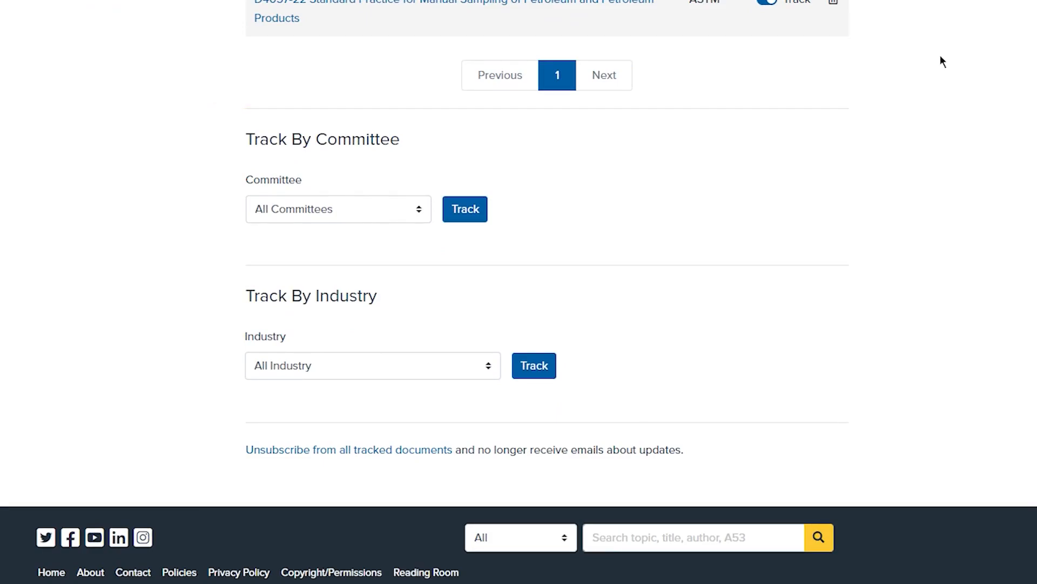
Under Track By Committee, track A01 Steel and then D02 Petroleum Products
left_click(337, 208)
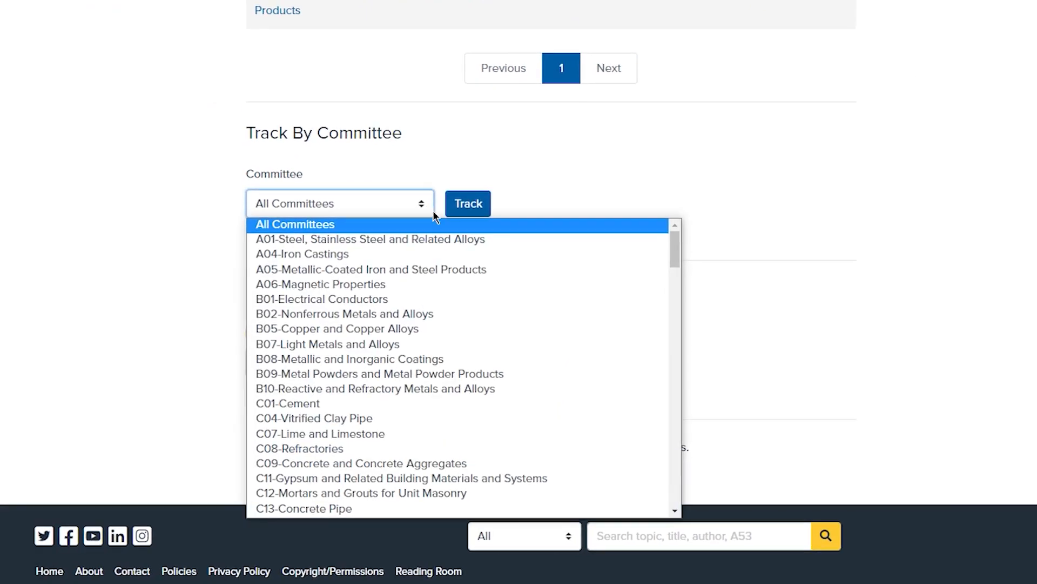
scroll("down", 3)
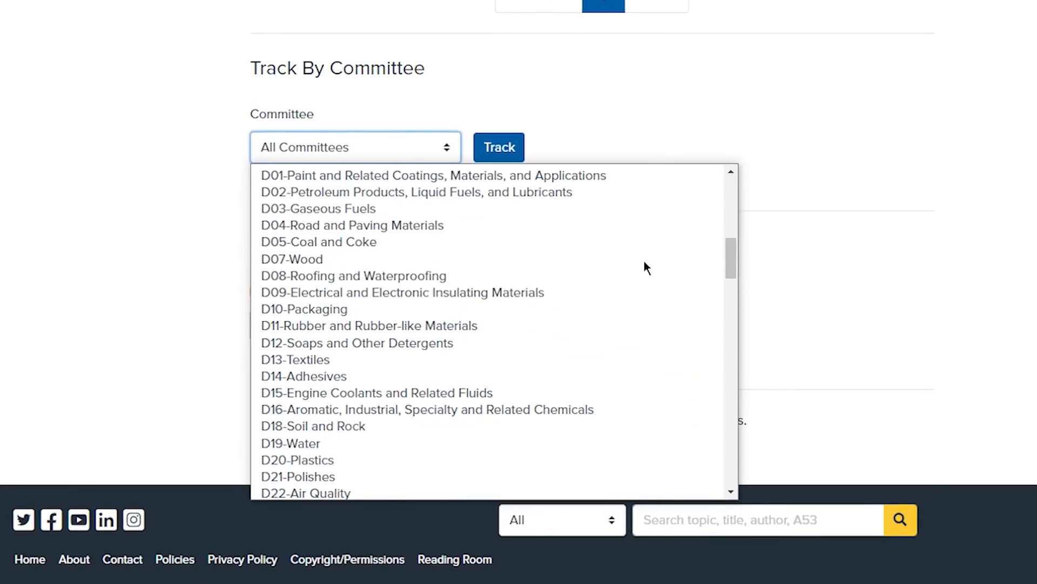
scroll("down", 3)
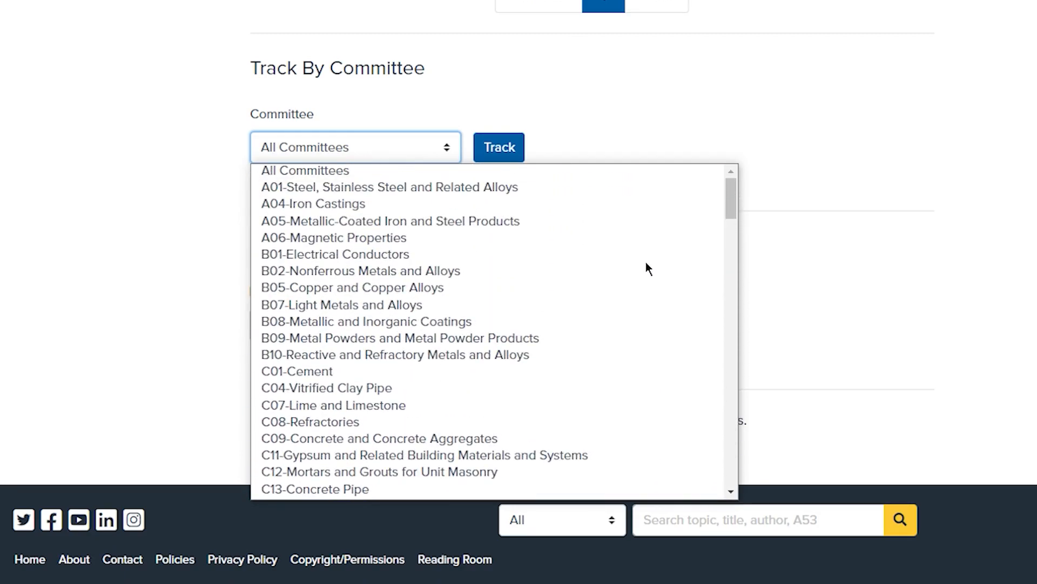
left_click(389, 186)
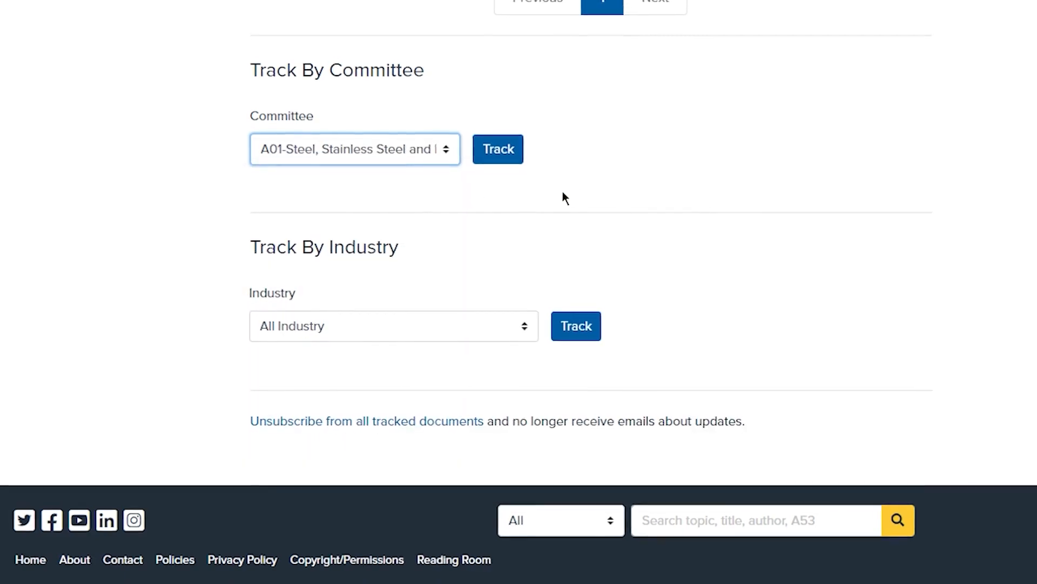
left_click(498, 148)
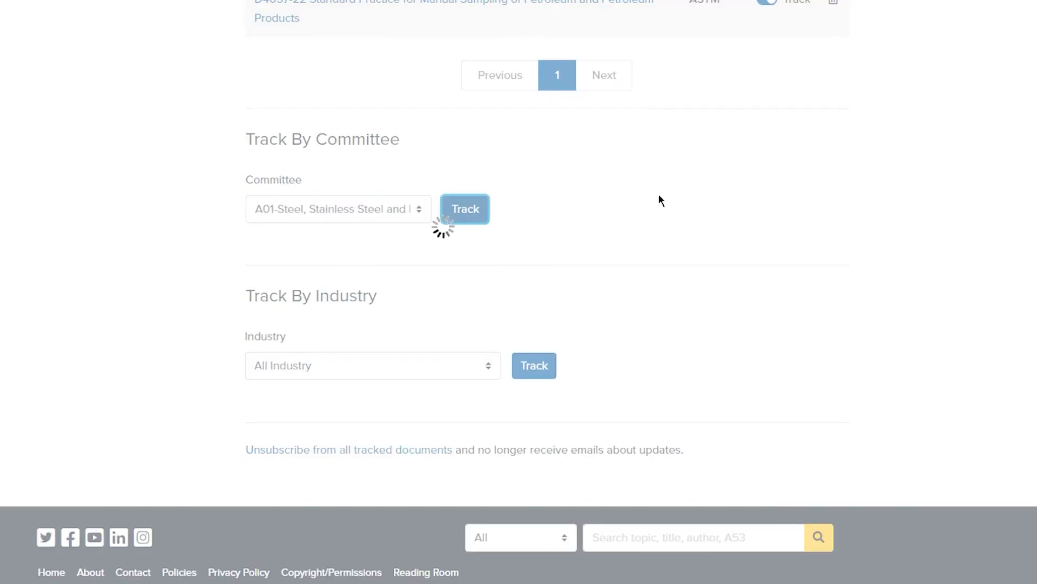
left_click(338, 208)
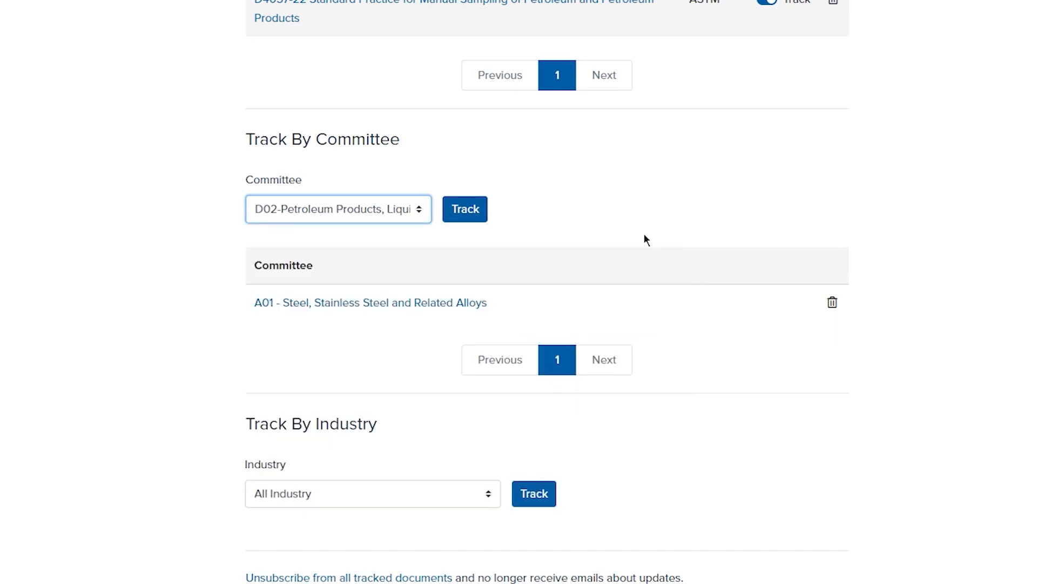
left_click(464, 209)
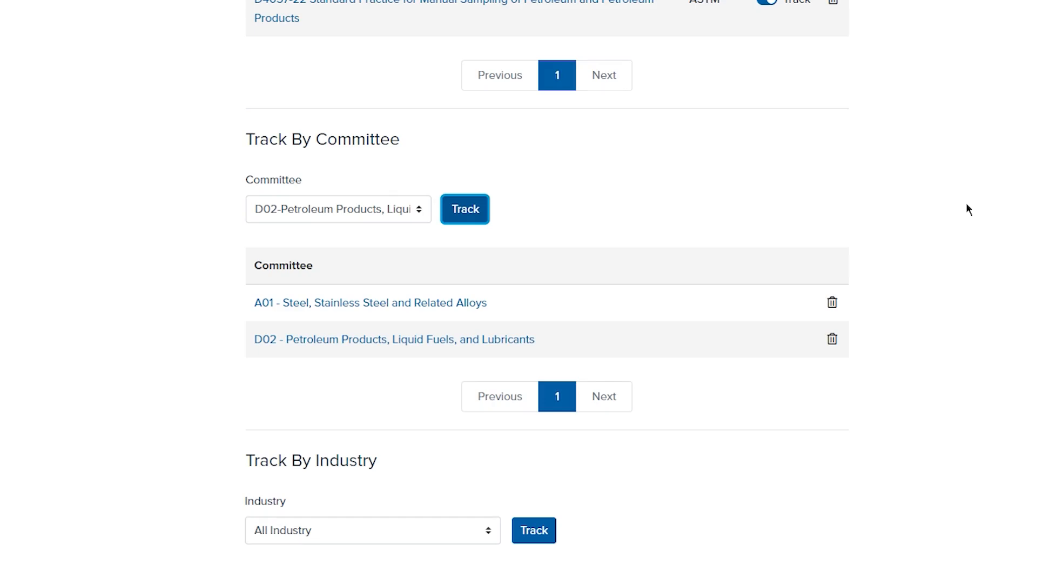
Select Biotechnology in the Track By Industry dropdown and track it
scroll("down", 3)
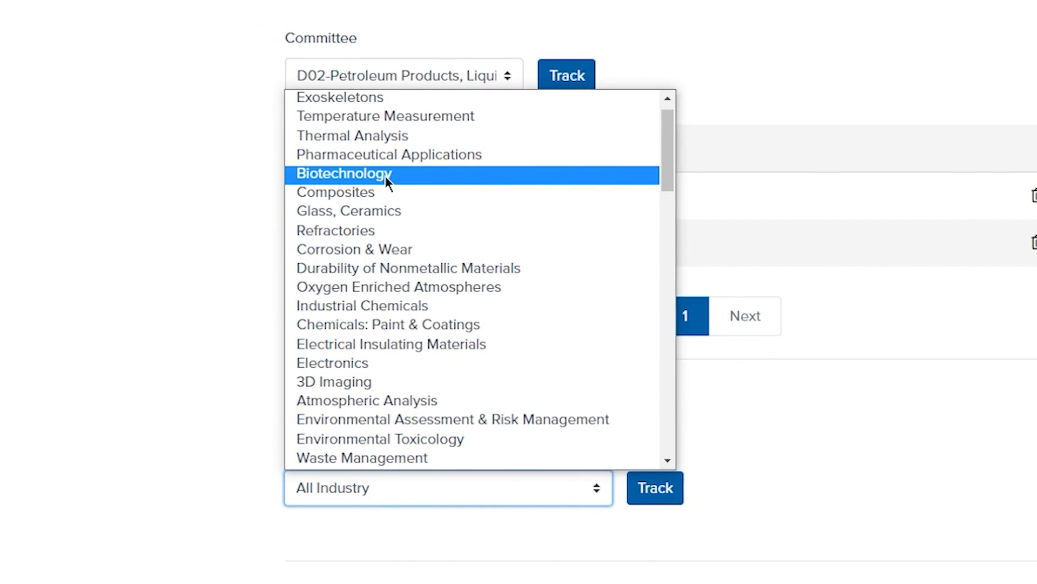
left_click(343, 174)
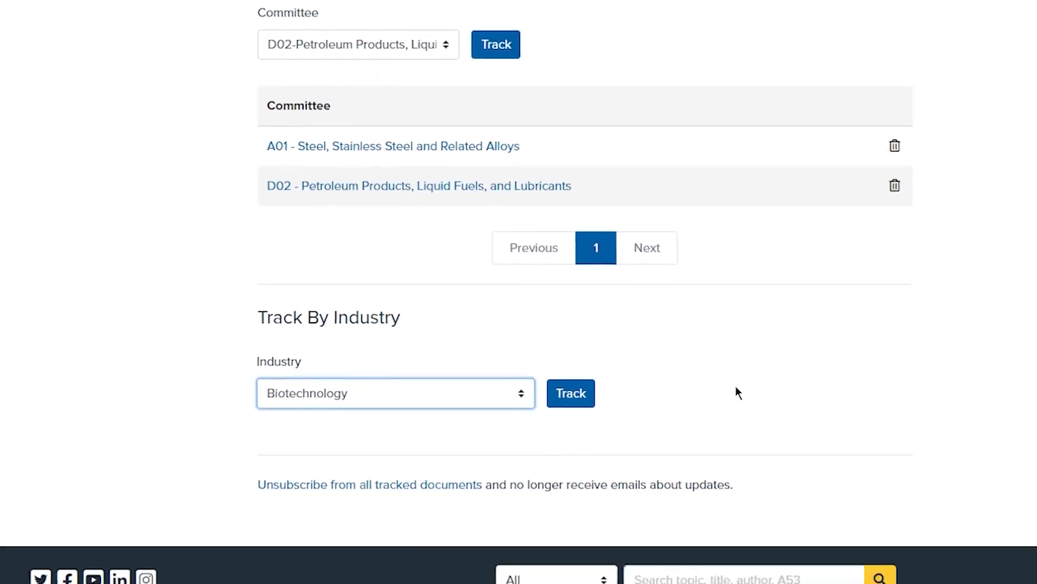
left_click(570, 393)
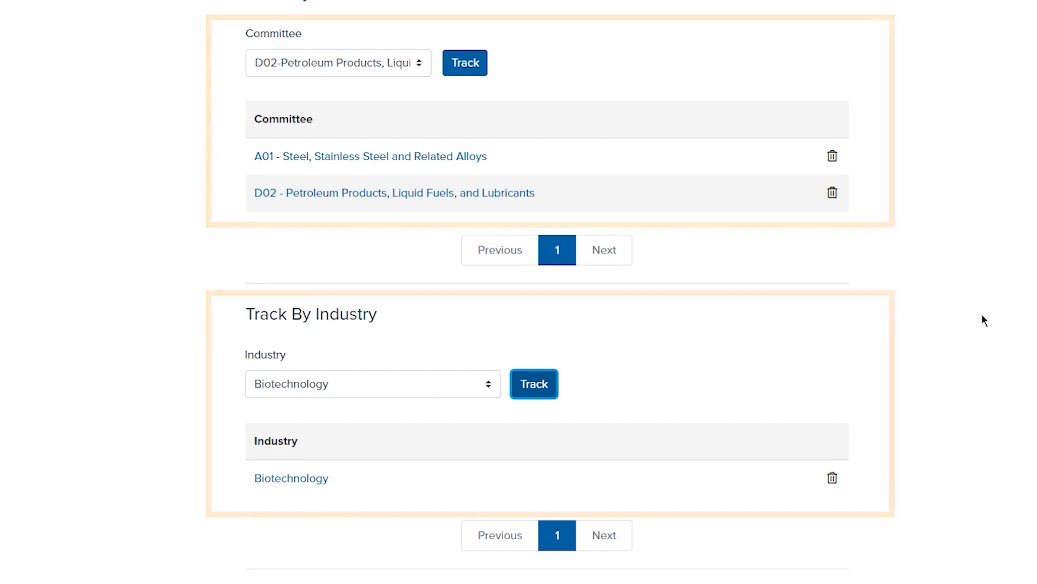
scroll("down", 3)
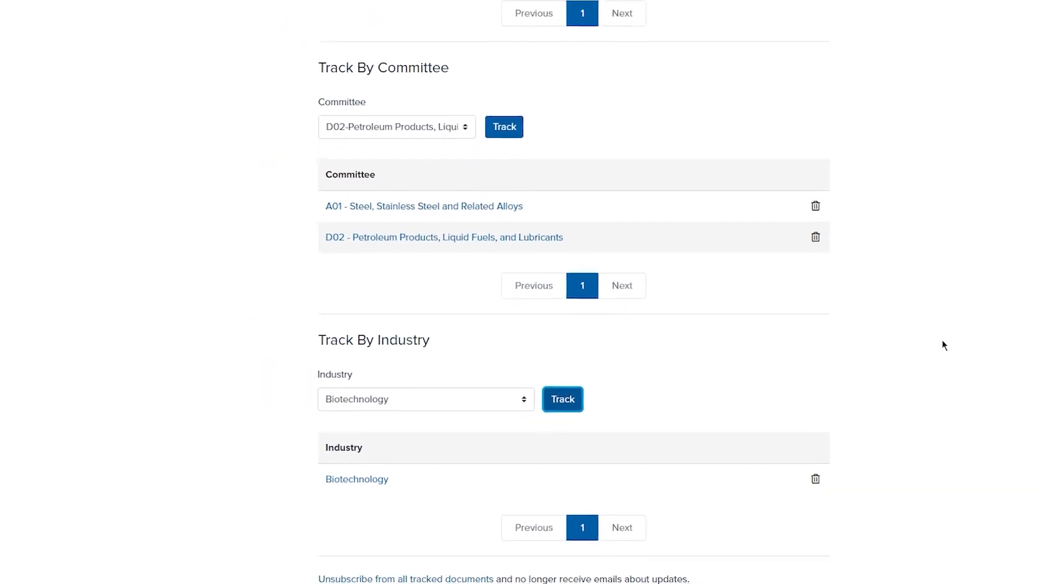